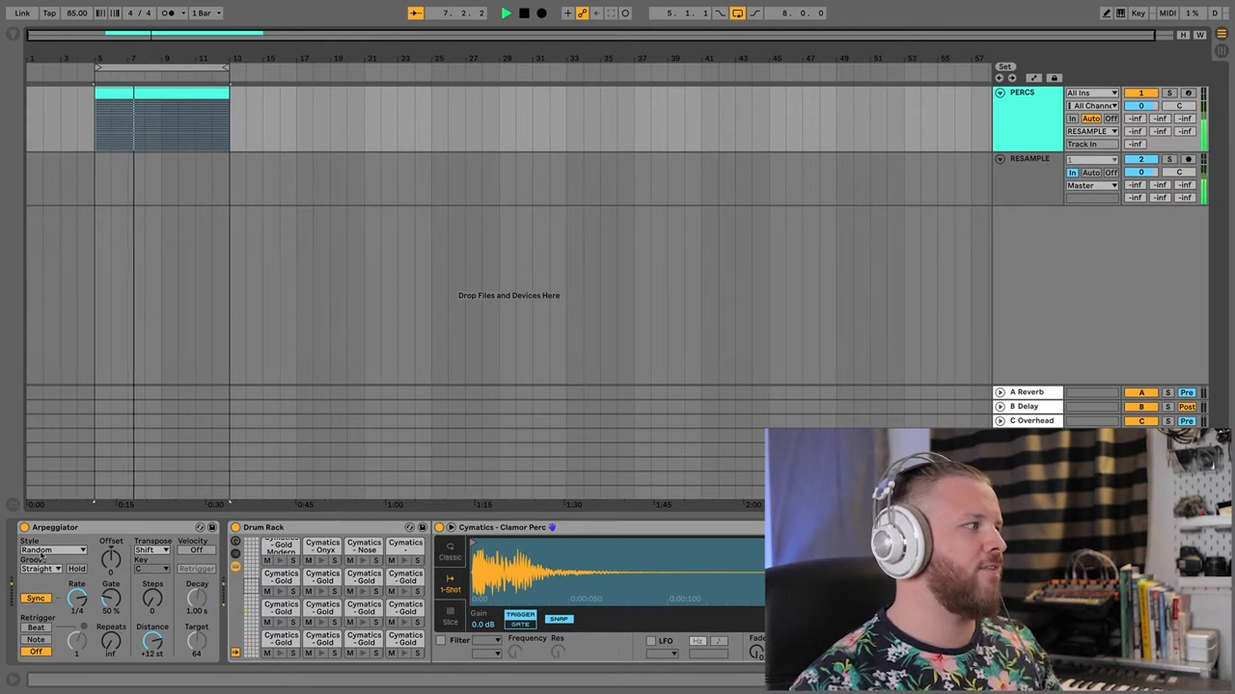
Audition the Arpeggiator styles Random Once, Play Order and UpDown on the percussion clip.
click(53, 549)
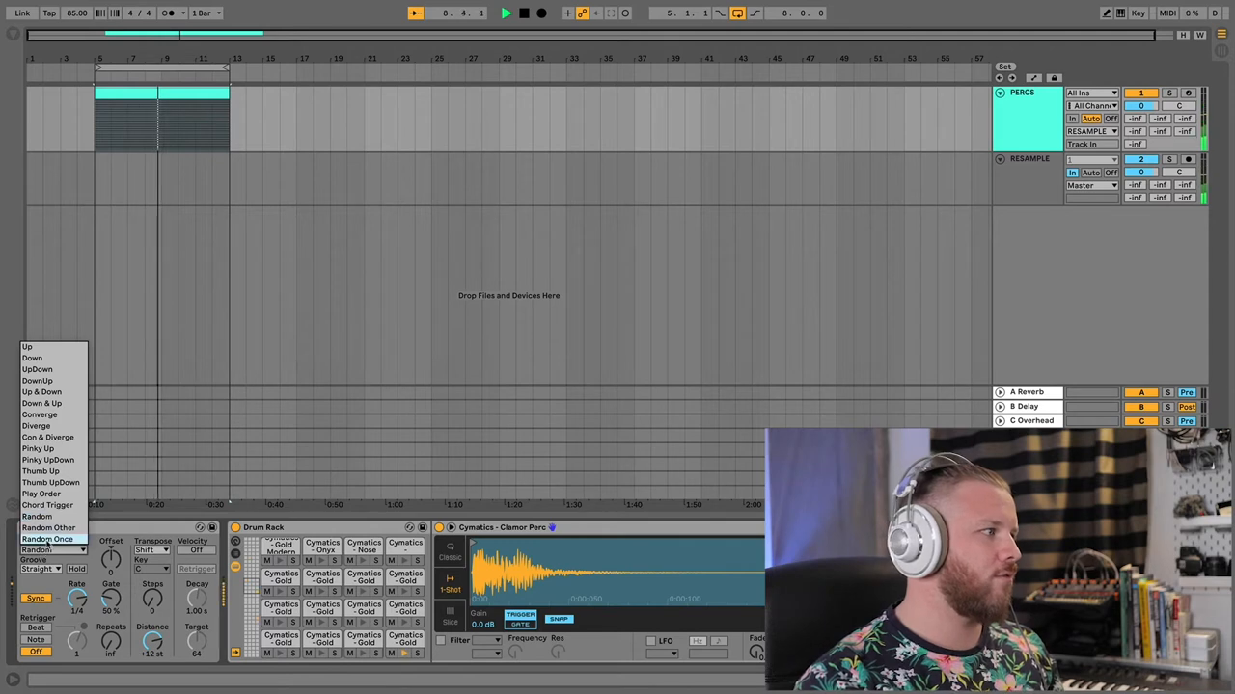
click(48, 538)
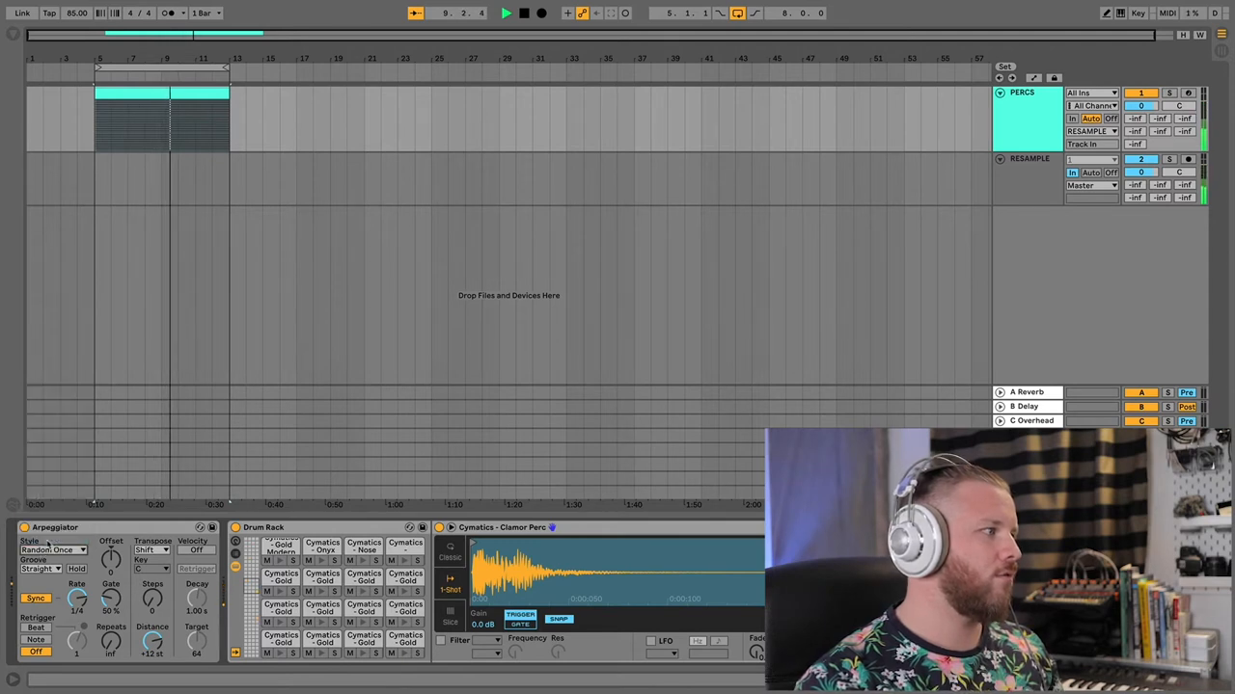
click(53, 550)
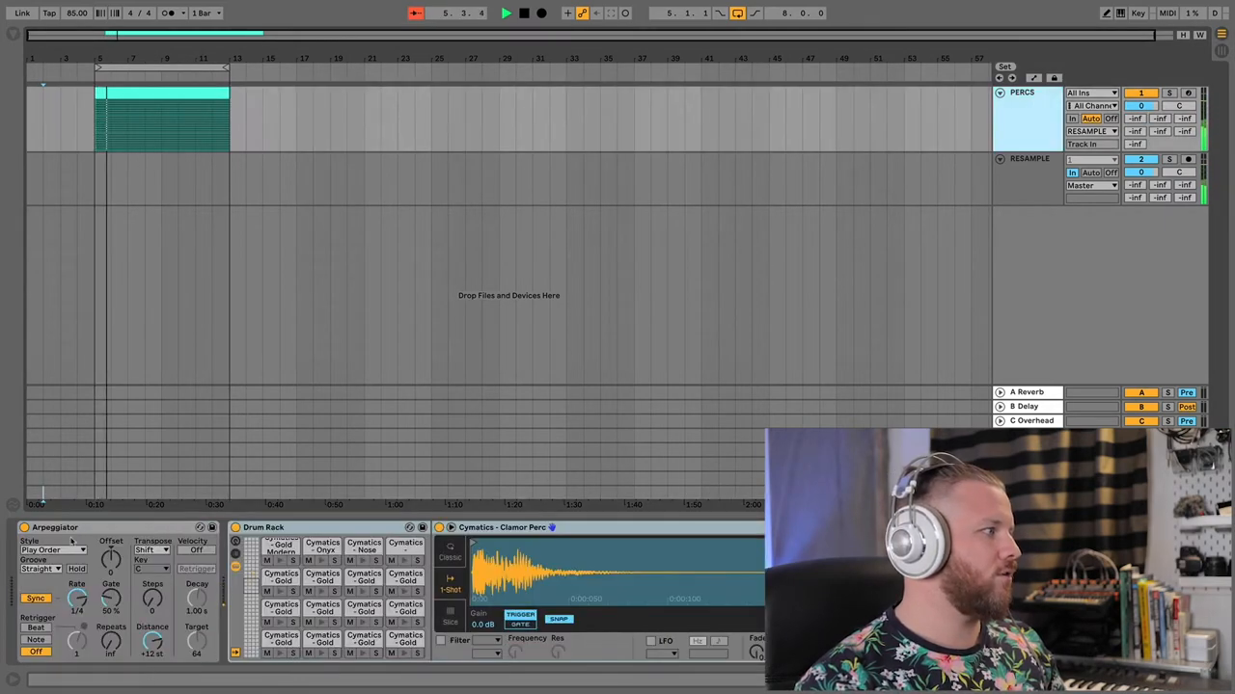
click(53, 550)
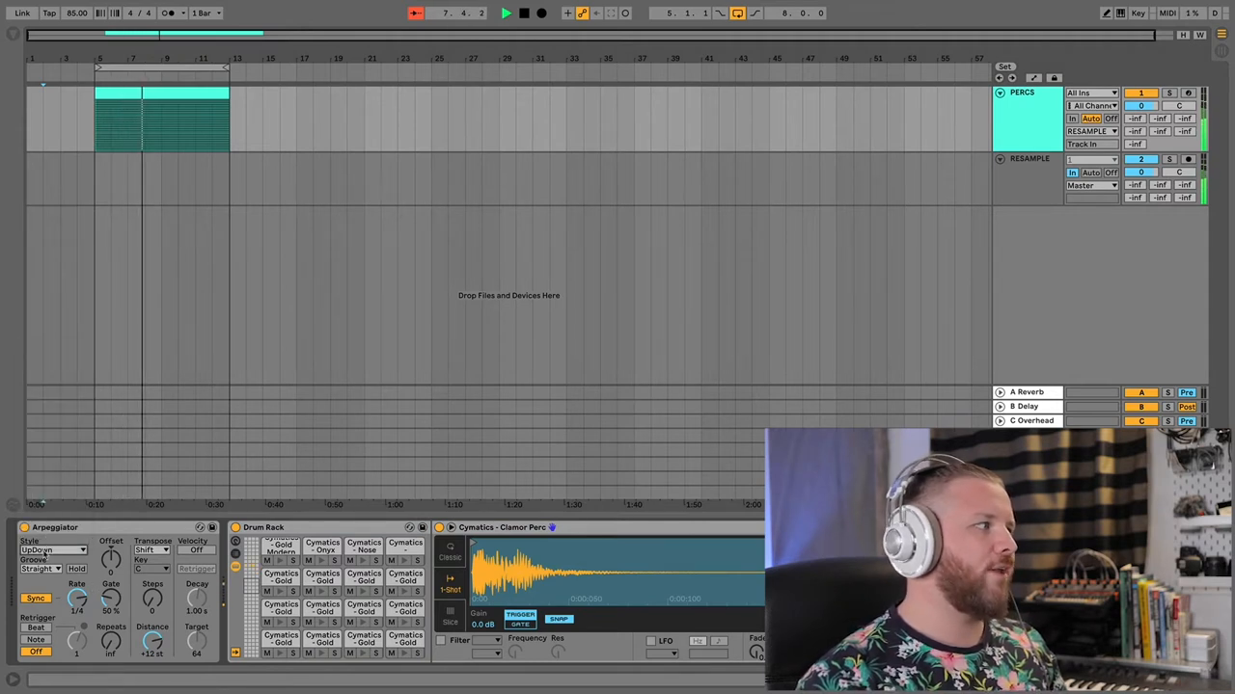
click(53, 549)
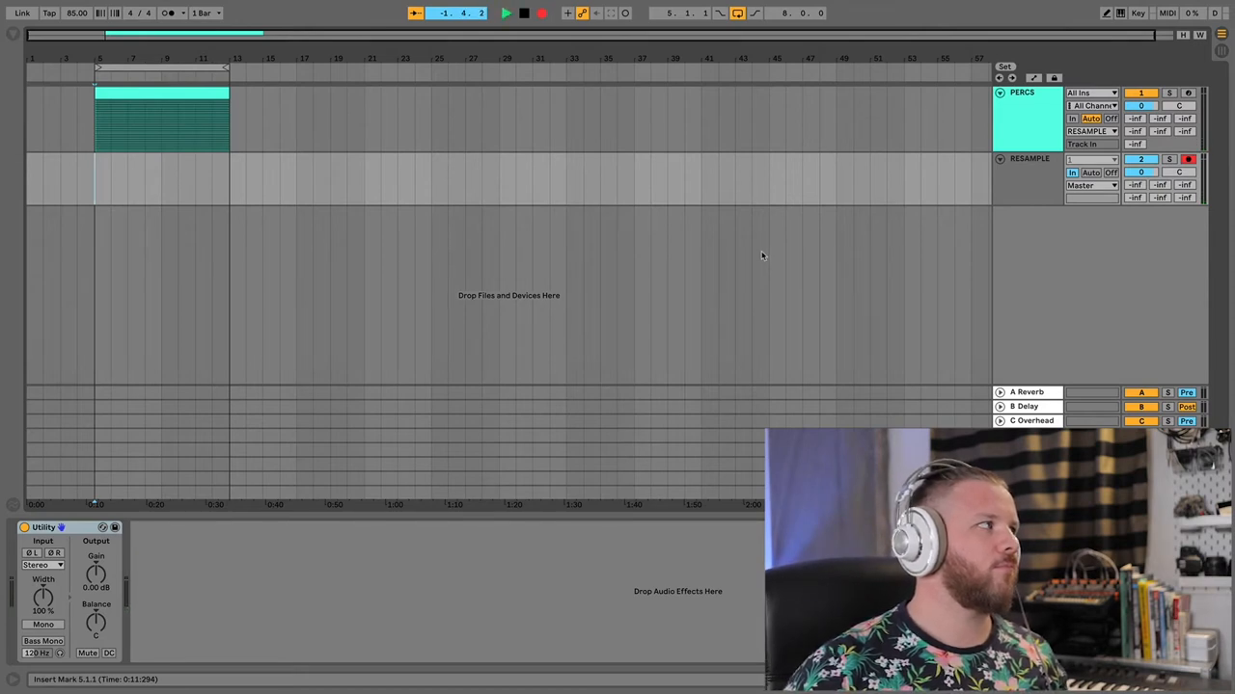
Record the arpeggiated percussion onto the RESAMPLE track, stopping when the clip ends.
click(505, 12)
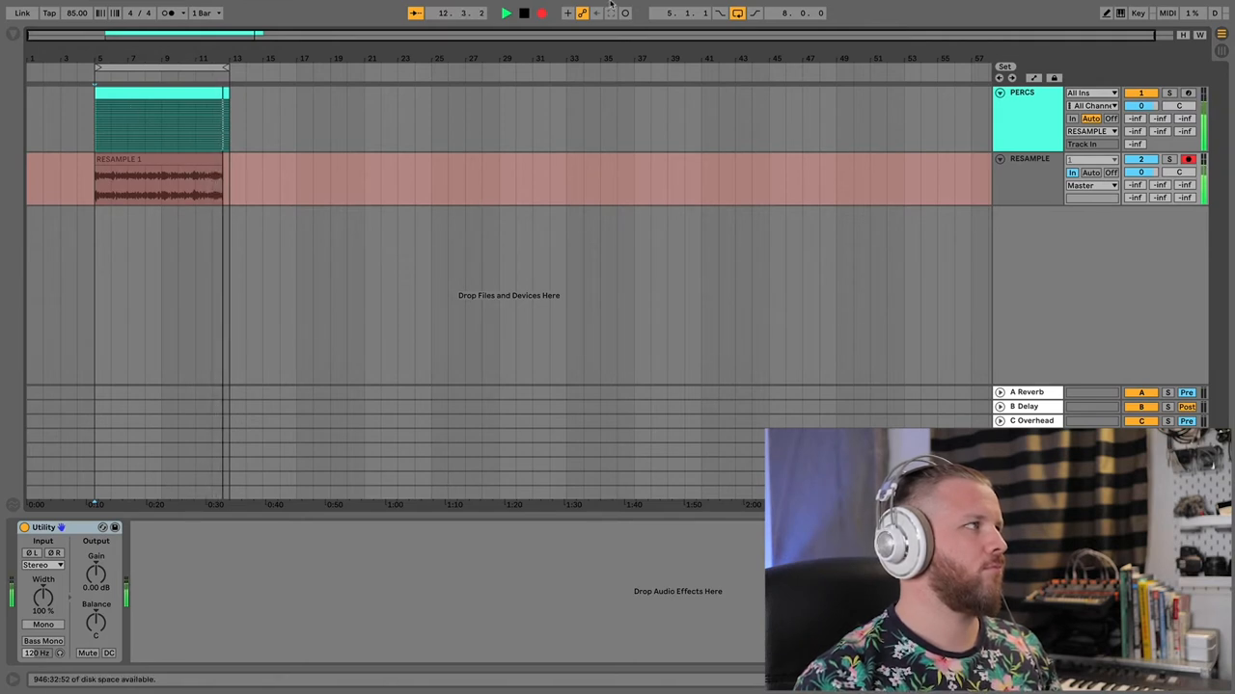
click(523, 12)
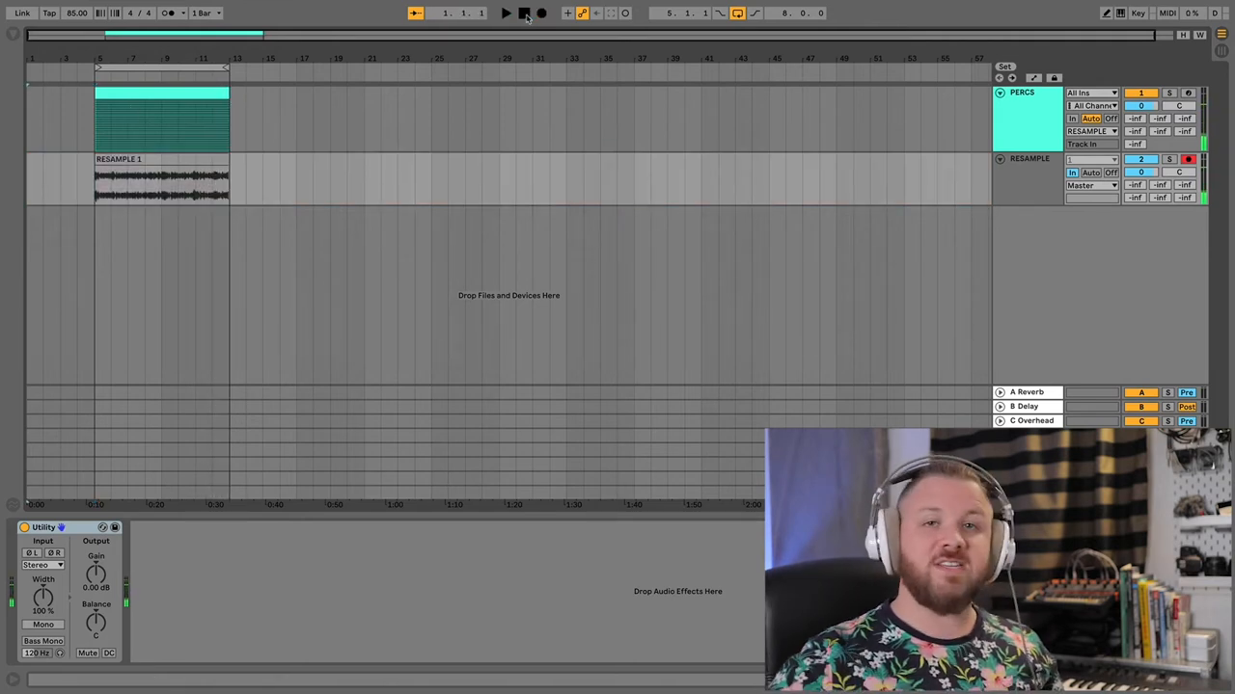
click(523, 12)
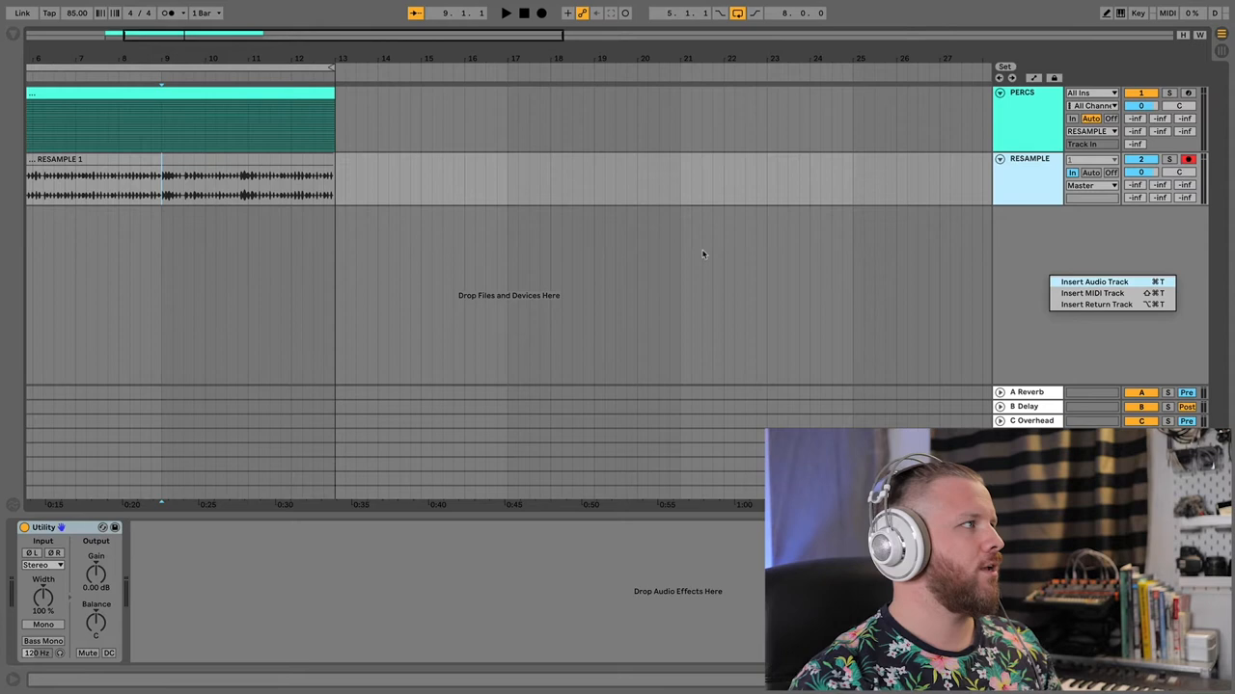
Insert a third audio track, 3 RESAMPLE, for the chopped slices.
click(1094, 282)
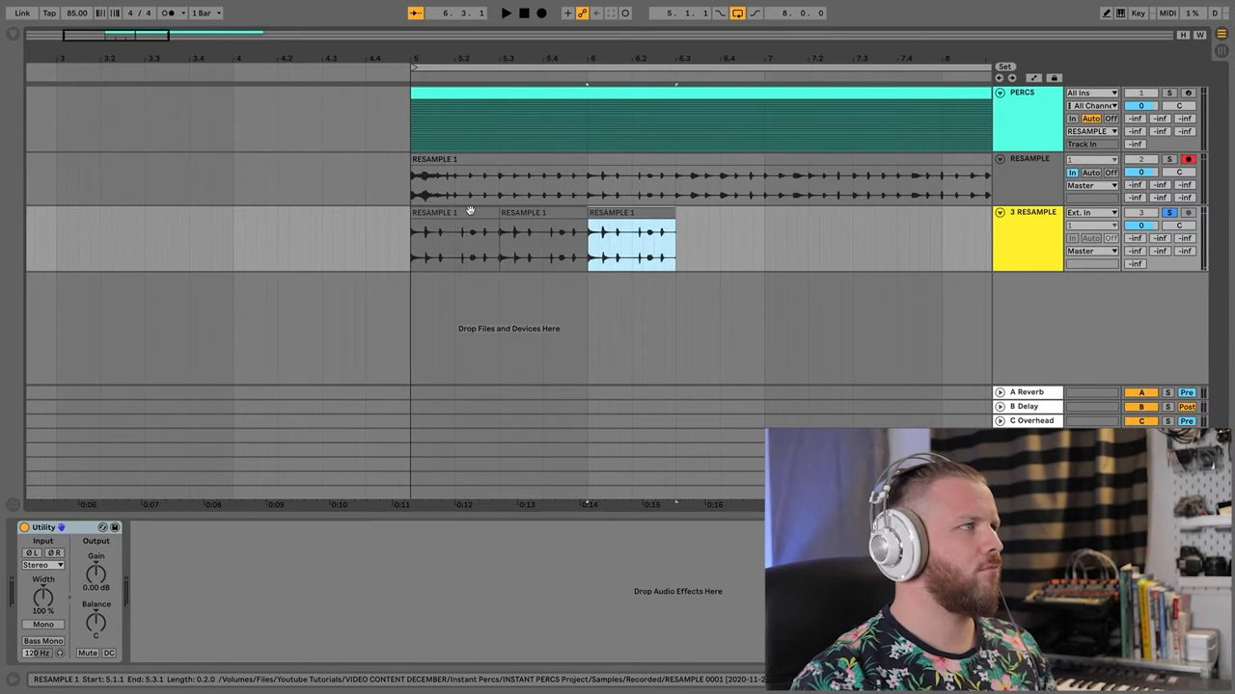
Rearrange 3 RESAMPLE into two bar-long RESAMPLE 1 clips and view the first.
click(632, 236)
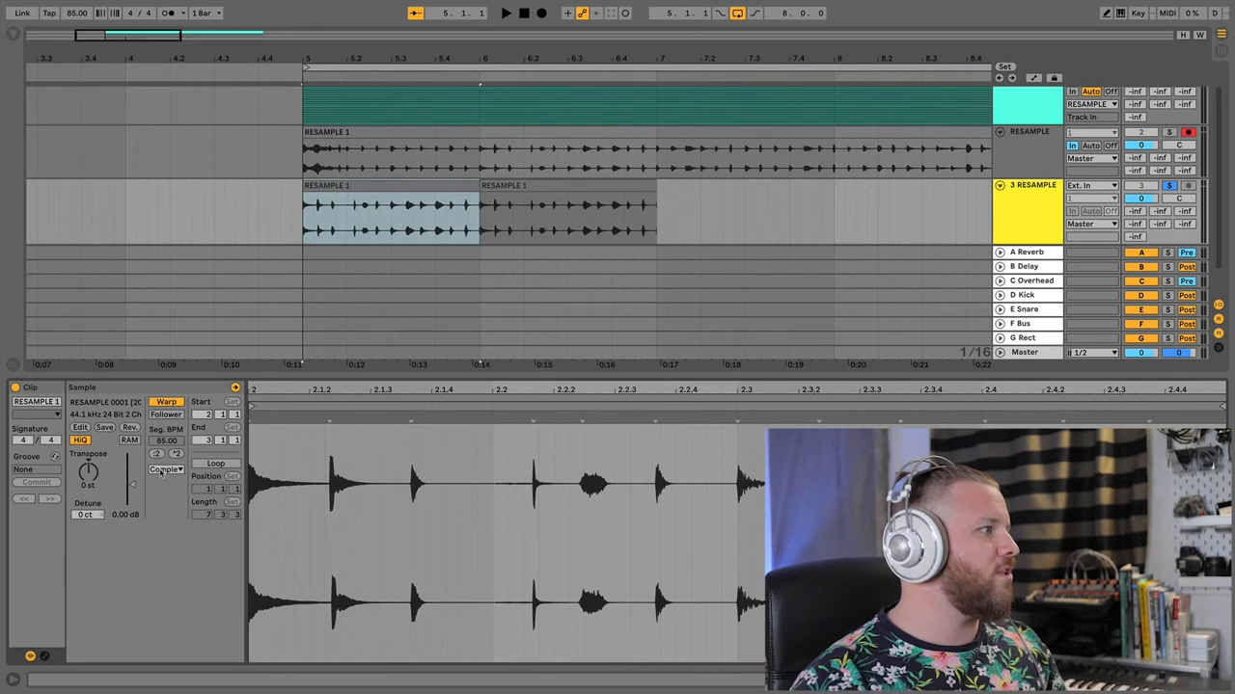
Set the first RESAMPLE 1 slice's warp mode to Texture.
click(166, 470)
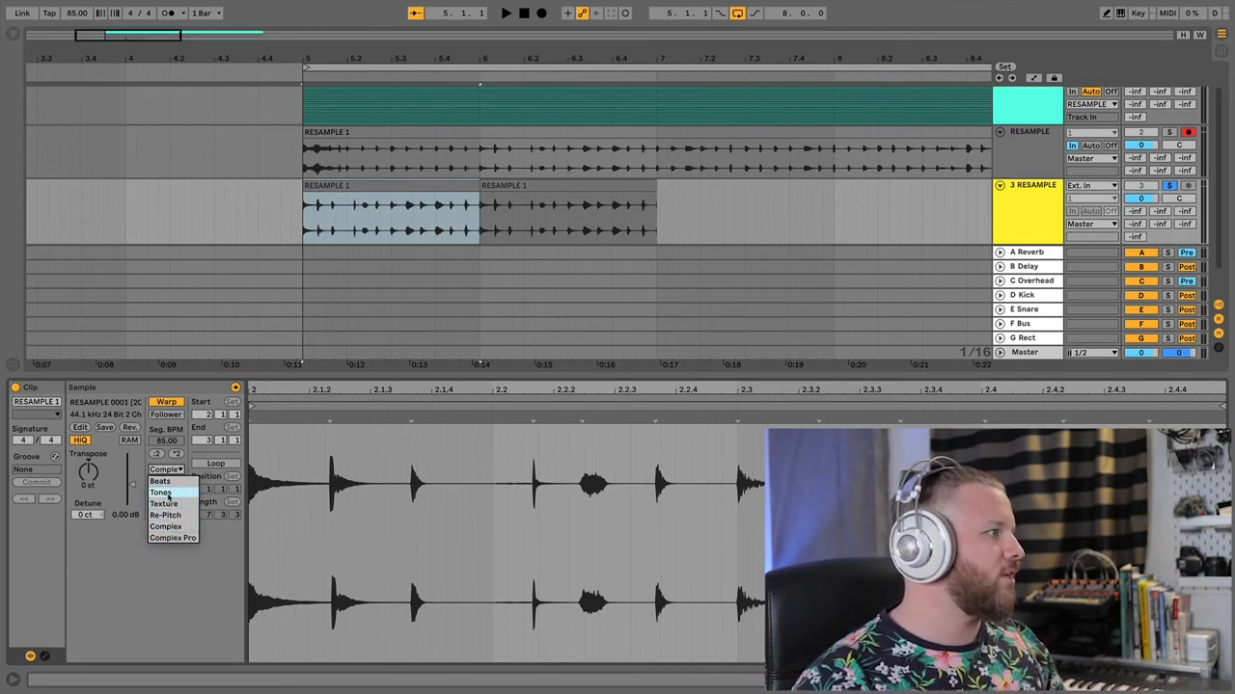
click(163, 504)
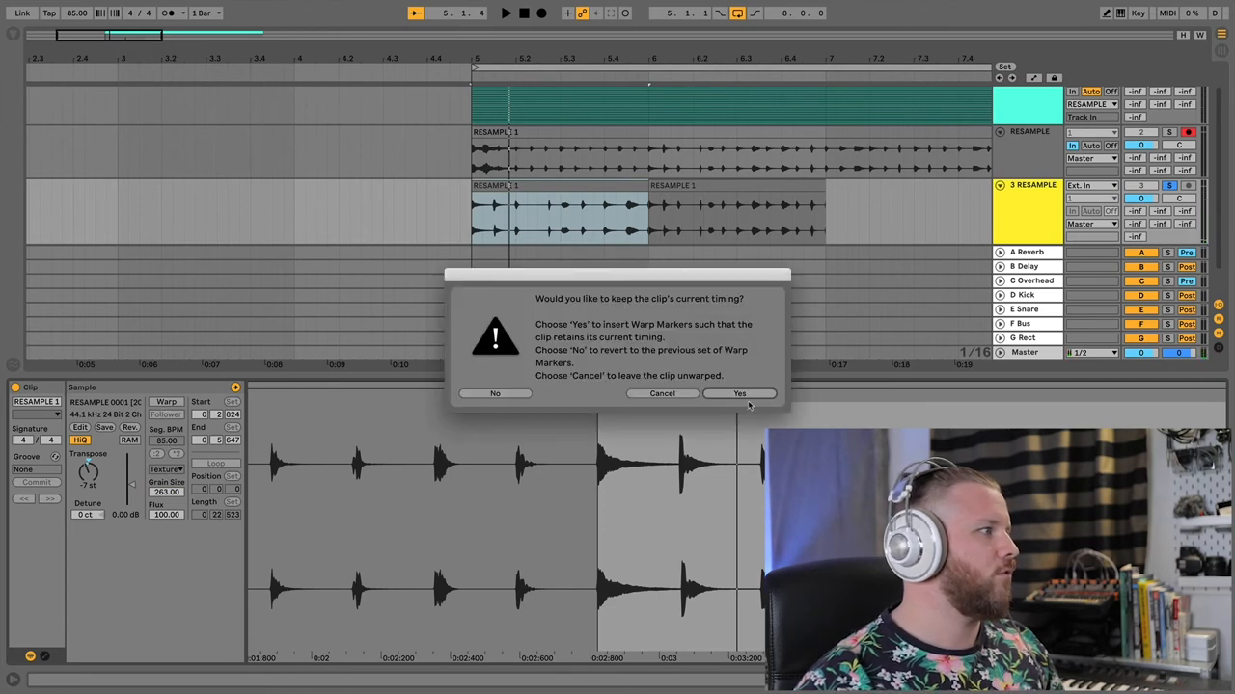
Keep the clip timing, transpose the slice to +12 st, and adjust grain and flux.
click(740, 392)
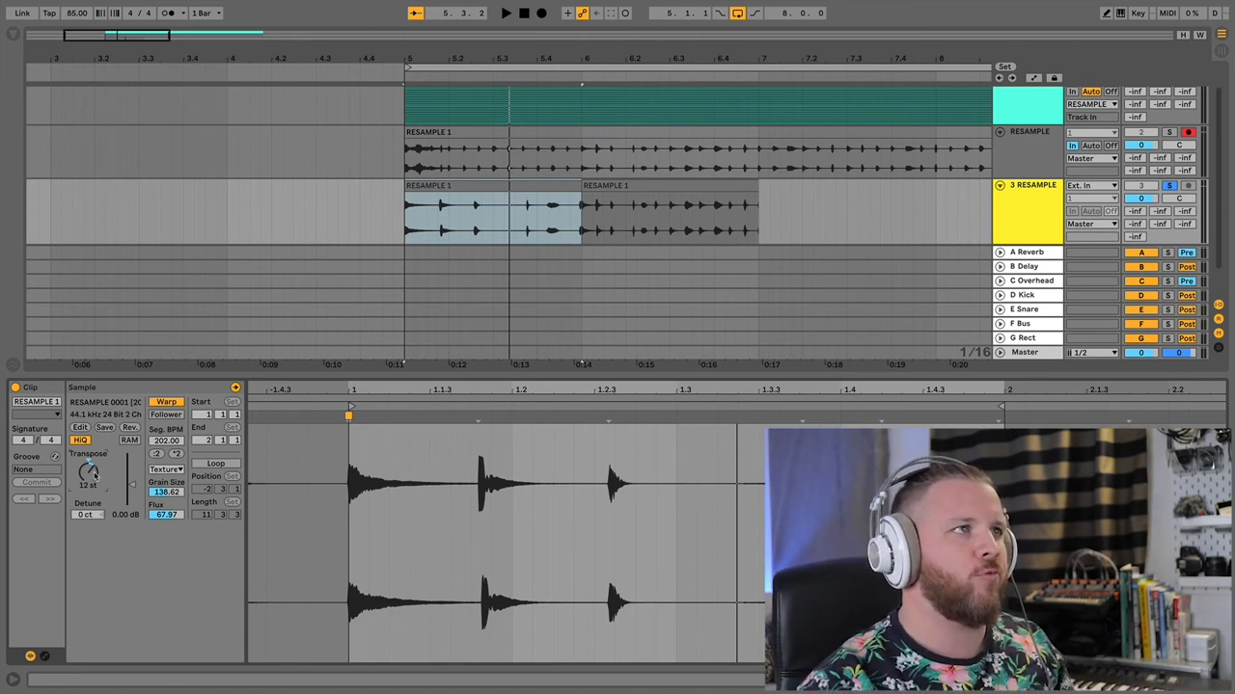
right_click(1032, 185)
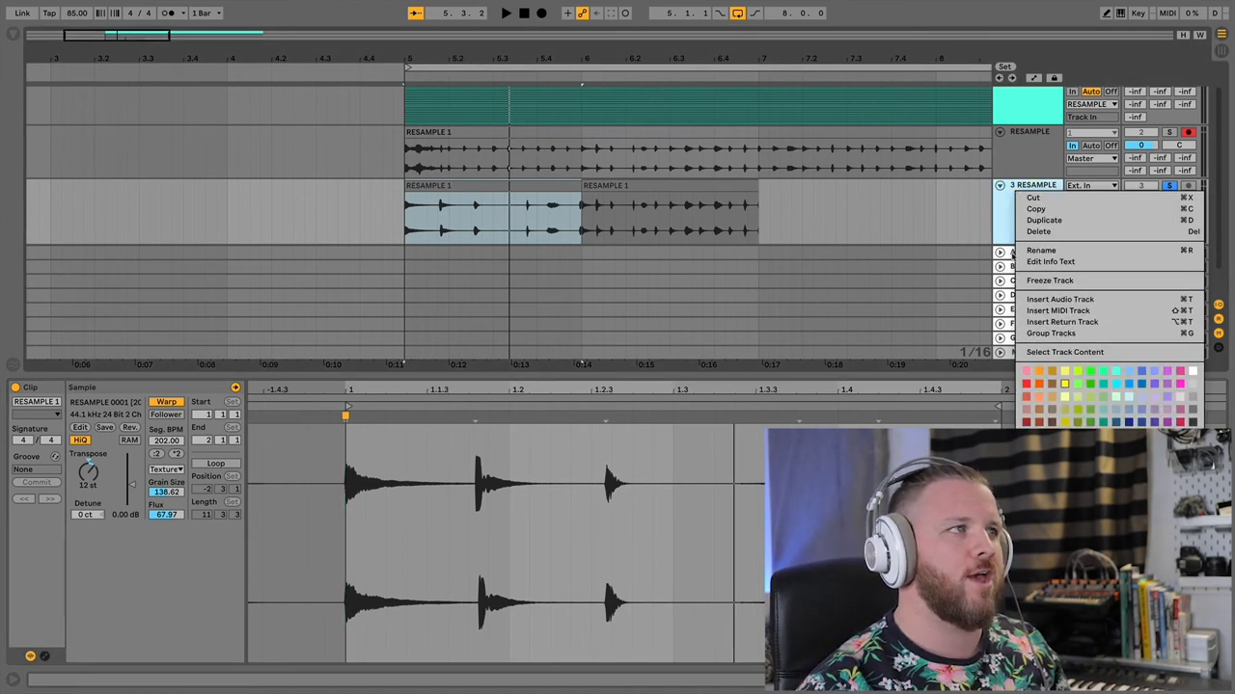